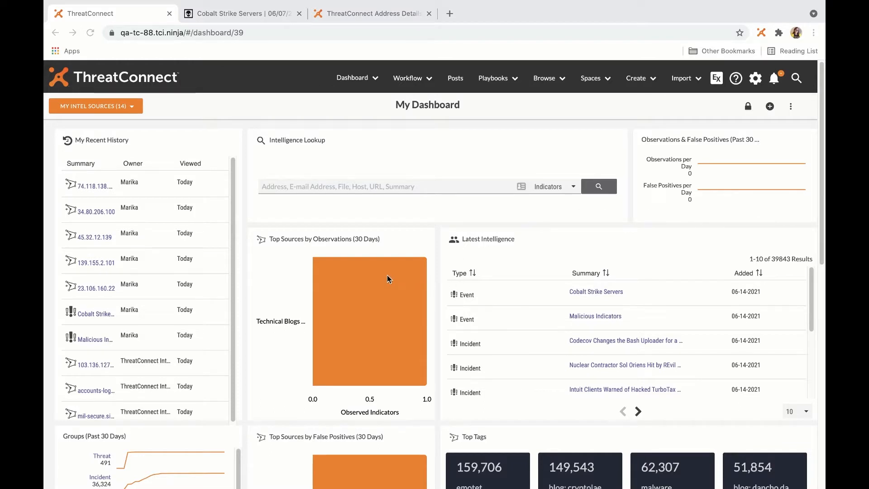
mouse_move(260, 239)
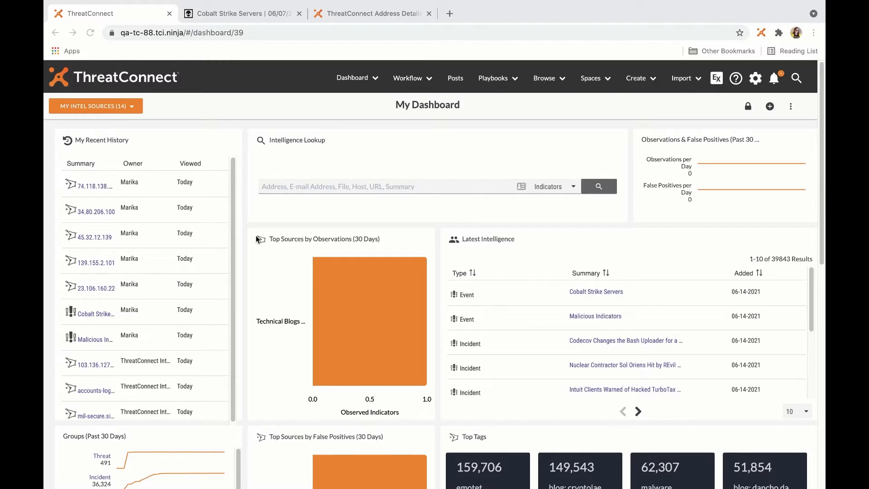
mouse_move(255, 241)
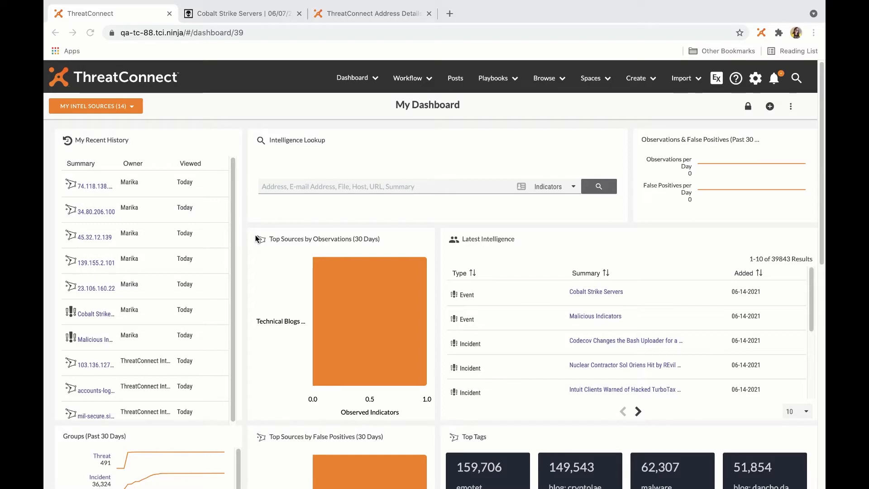
mouse_move(227, 226)
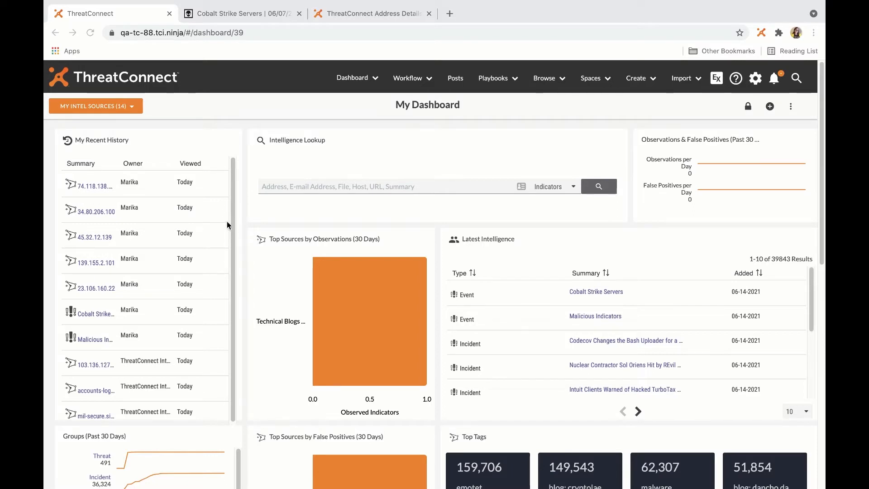
mouse_move(247, 223)
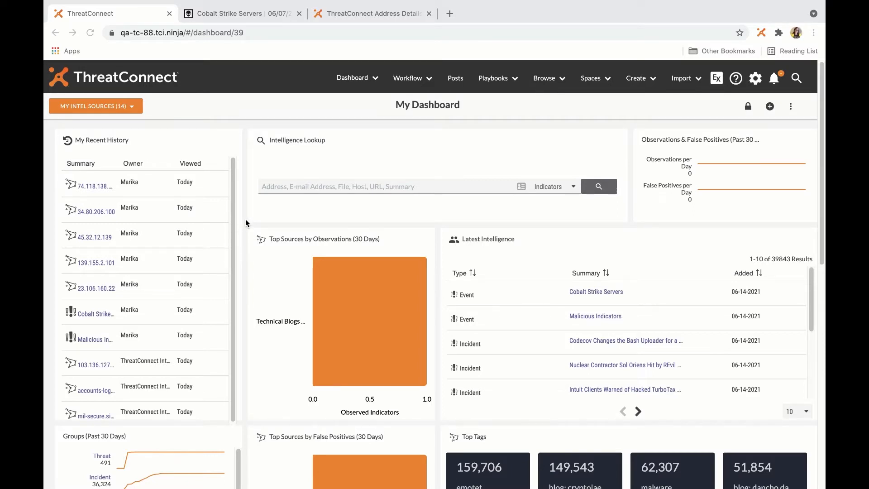
mouse_move(319, 198)
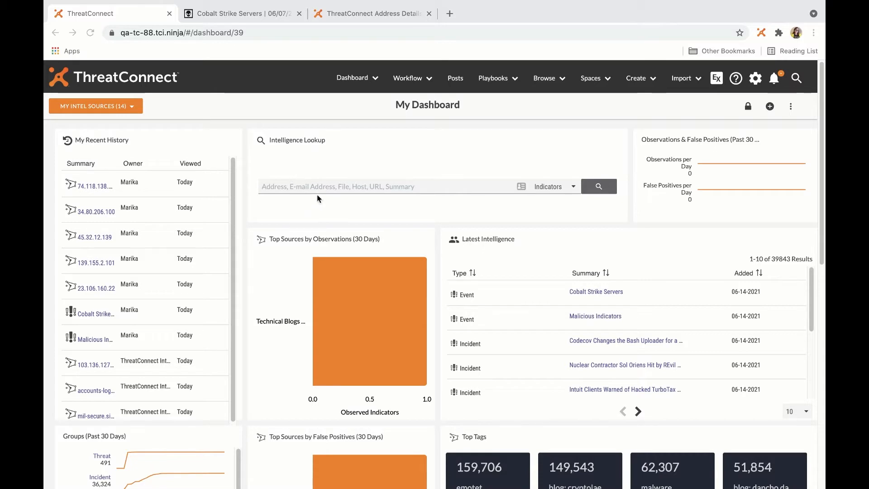
mouse_move(345, 197)
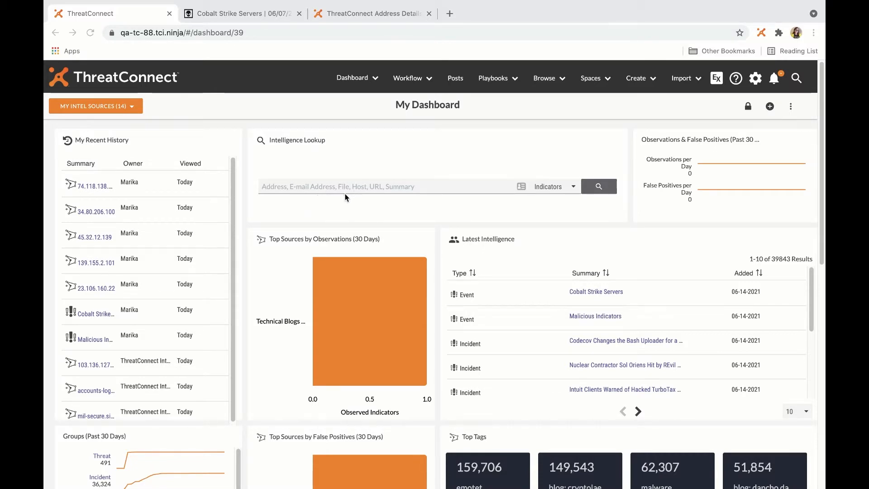
mouse_move(553, 76)
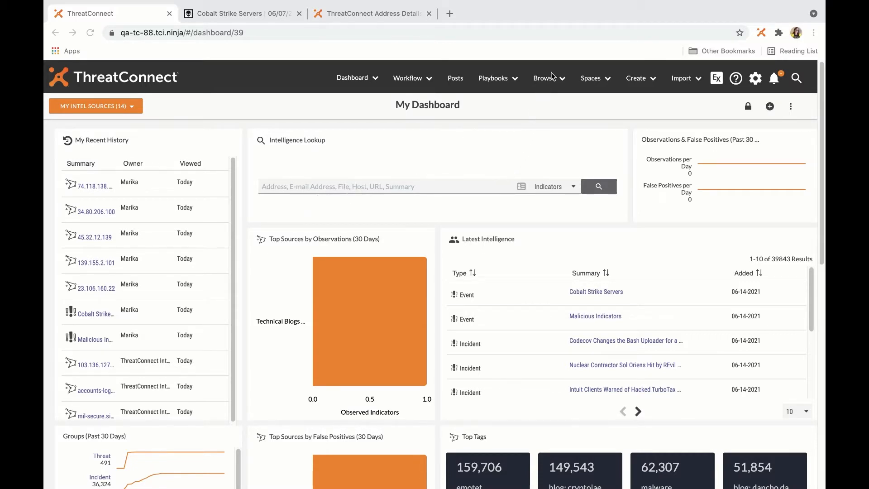
mouse_move(613, 61)
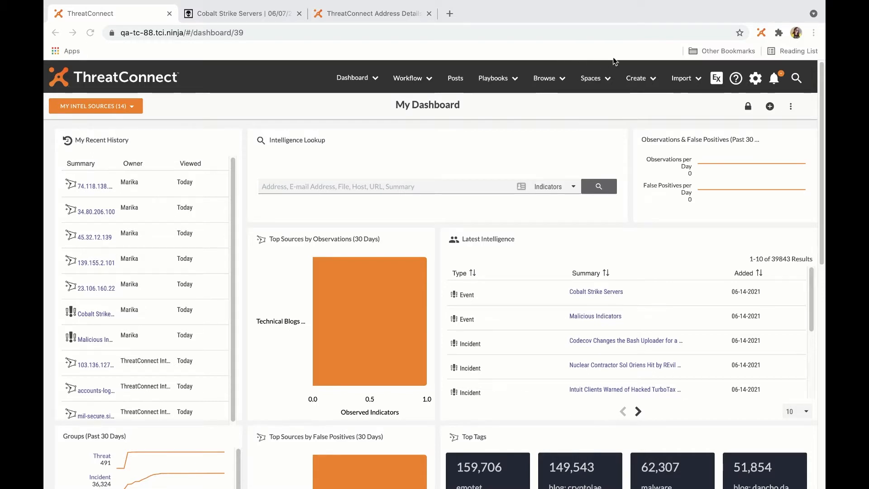
mouse_move(761, 33)
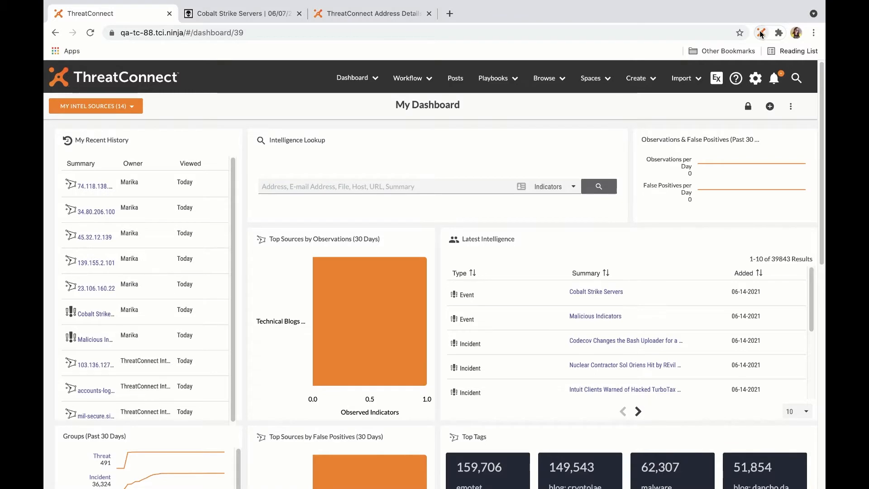
Scan the dashboard page with the ThreatConnect extension and expand 23.106.160.22's details.
click(762, 32)
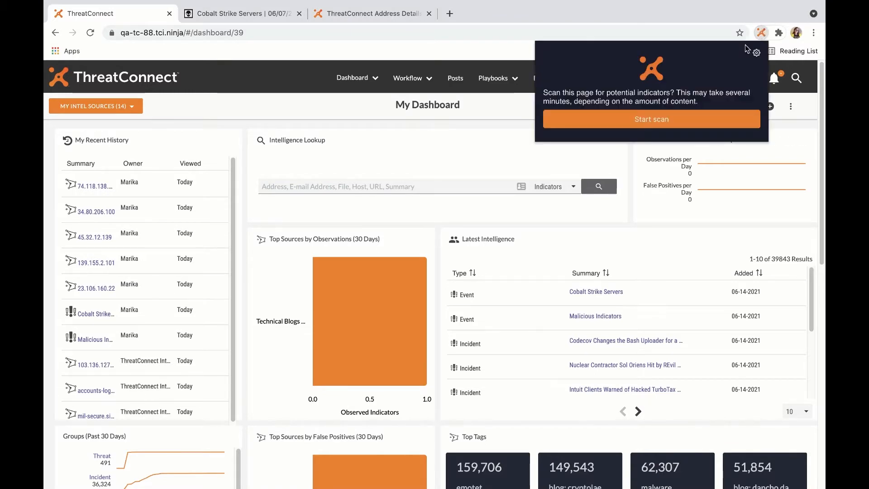
click(651, 119)
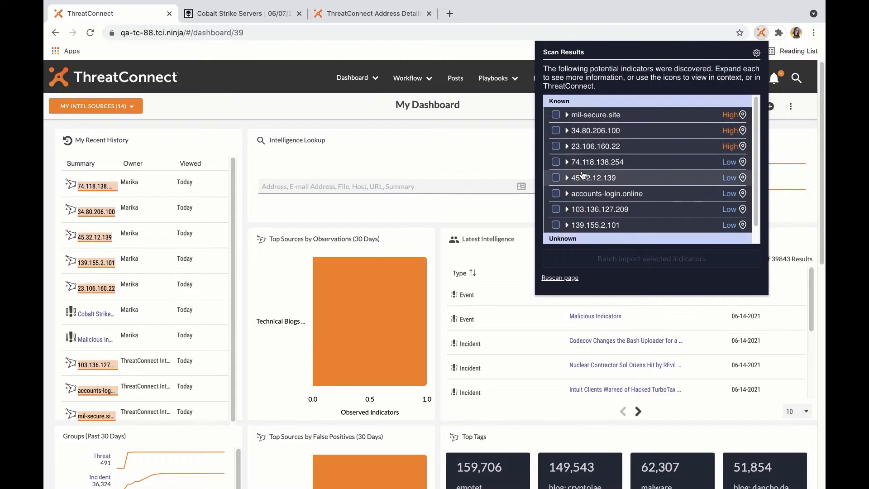
mouse_move(579, 161)
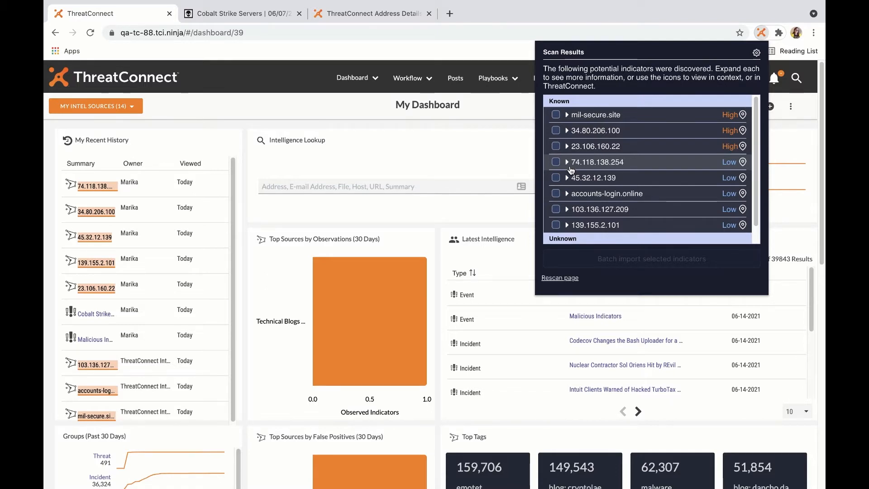
mouse_move(553, 163)
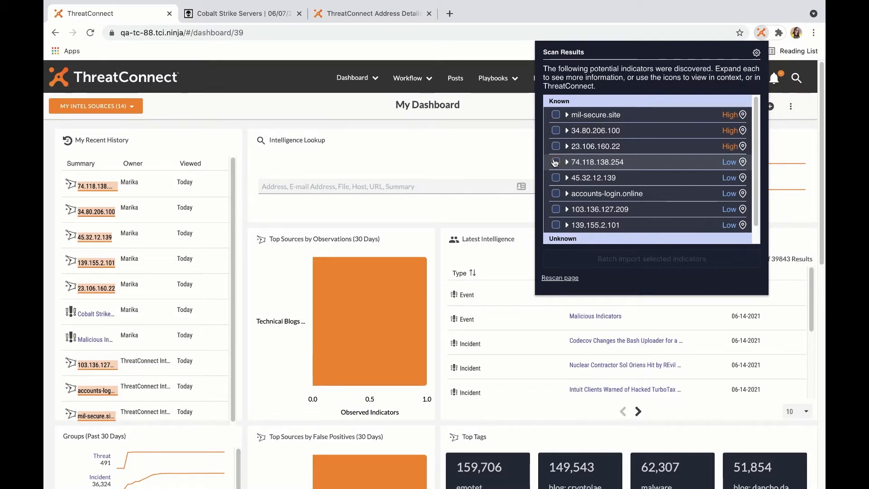
click(566, 145)
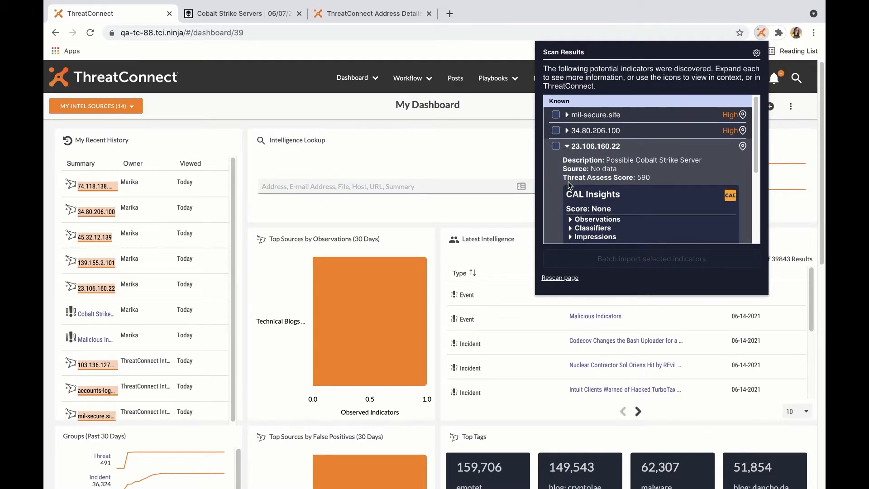
scroll(down, 3)
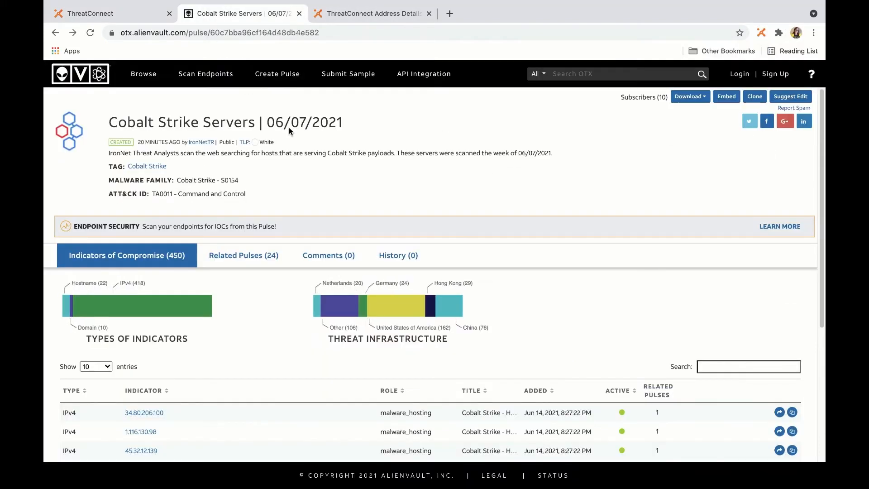
Scroll the Cobalt Strike Servers pulse down to its Indicators of Compromise table.
scroll(down, 3)
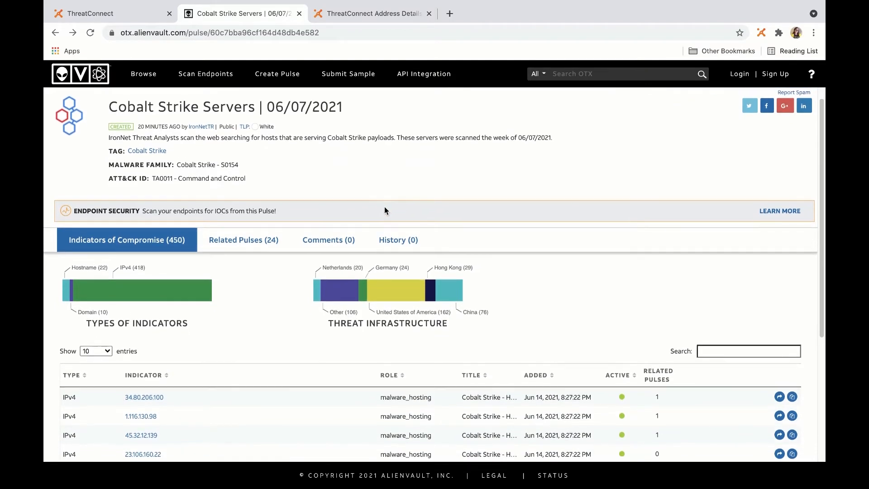
scroll(down, 3)
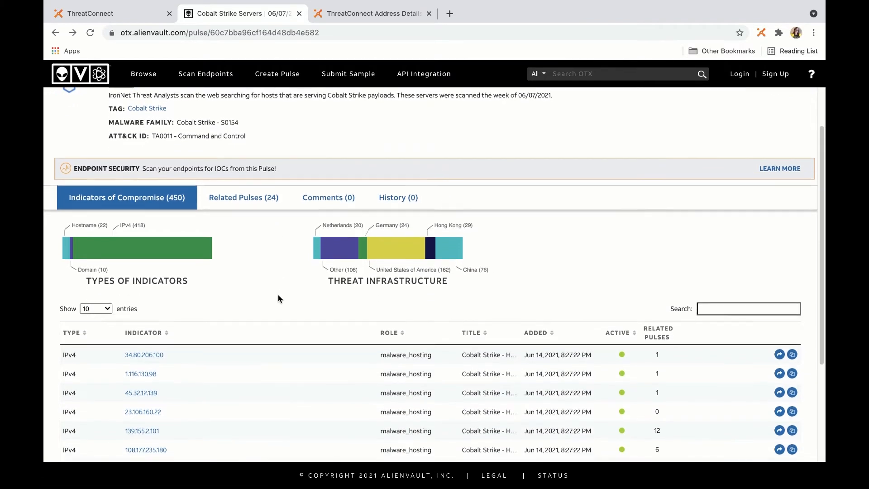
scroll(down, 3)
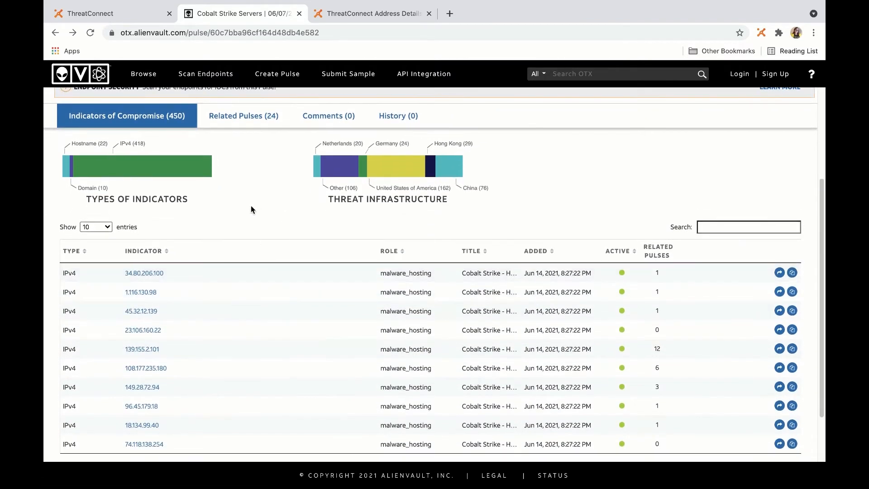
scroll(down, 3)
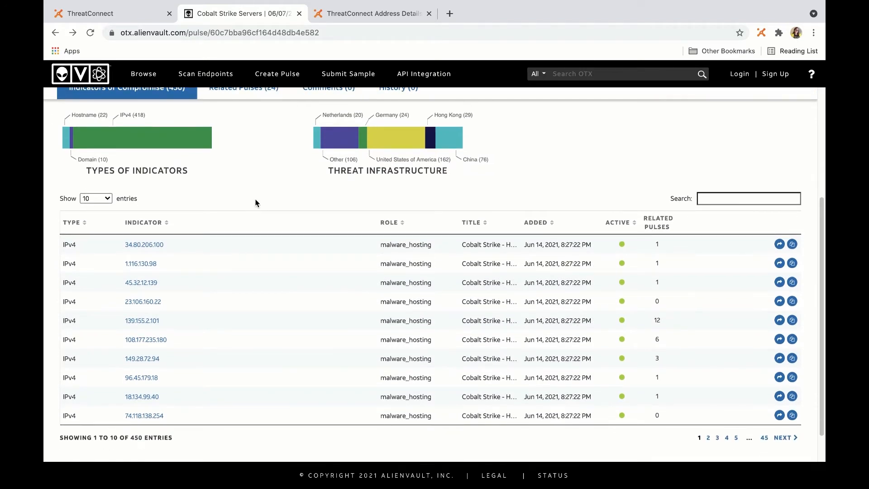
mouse_move(488, 148)
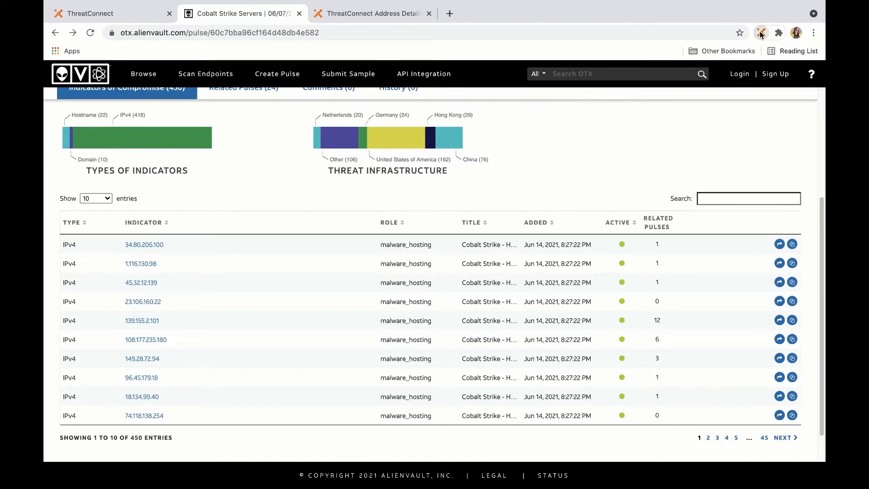
Rescan the OTX pulse page with the extension and scroll results to Unknown.
click(760, 33)
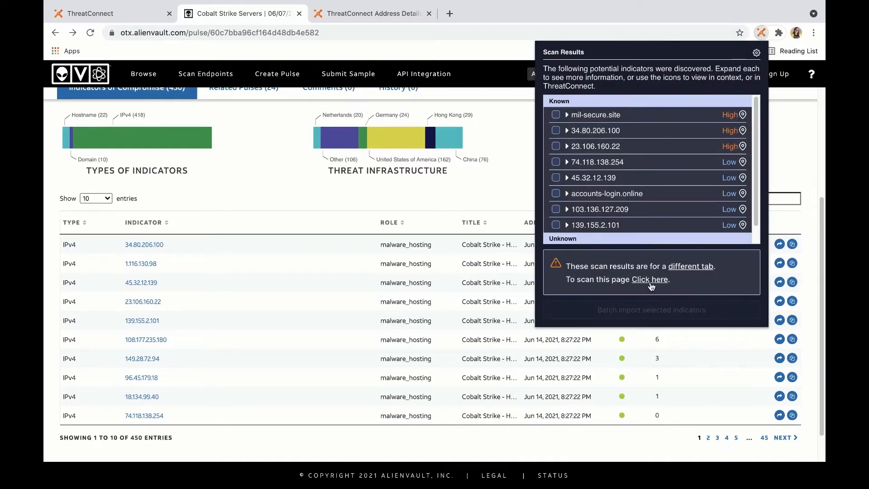
click(649, 280)
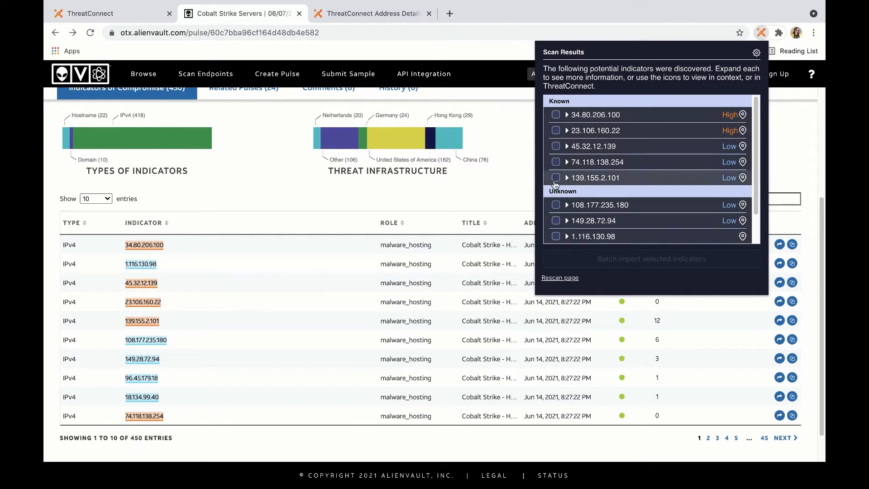
mouse_move(604, 172)
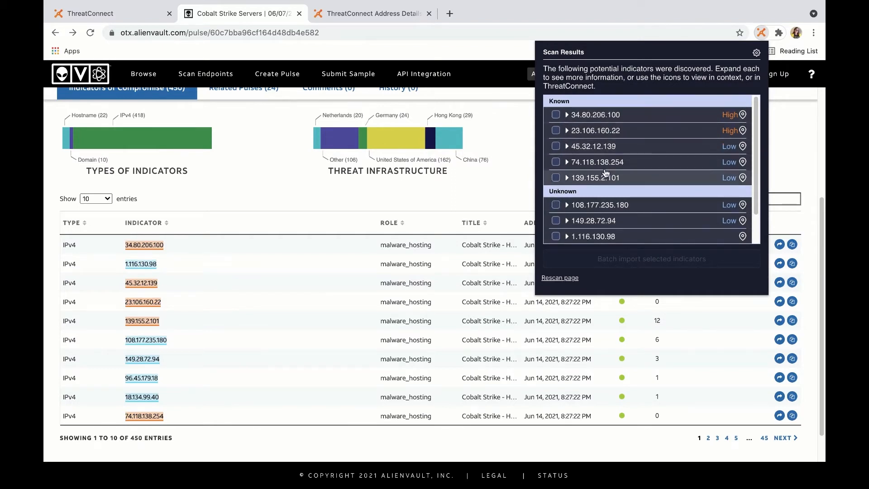
scroll(down, 3)
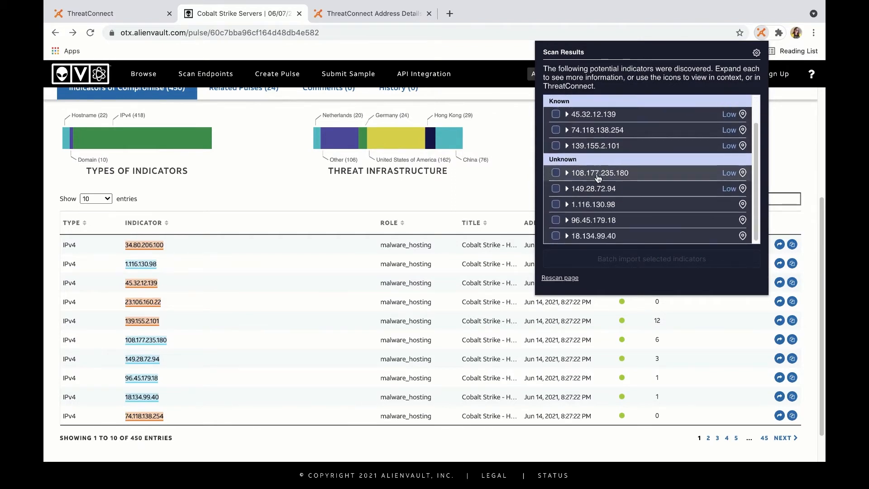
Expand the details for unknown indicator 108.177.235.180 in Scan Results.
click(567, 173)
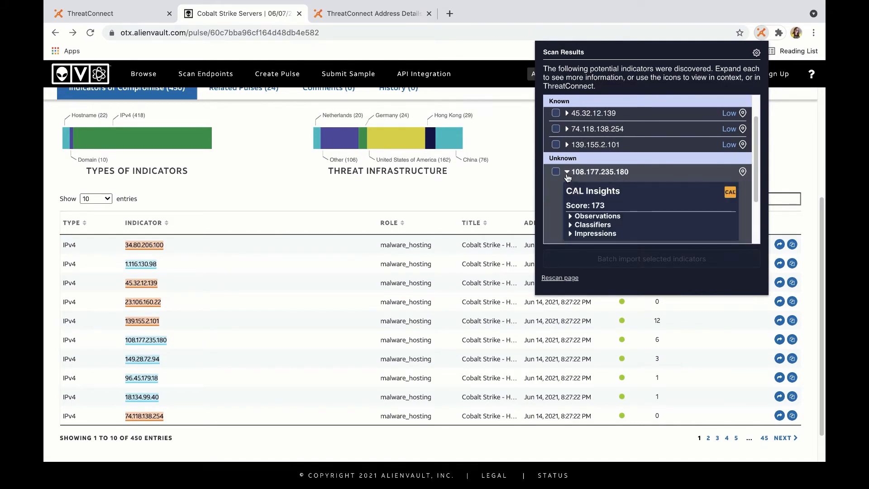
scroll(down, 3)
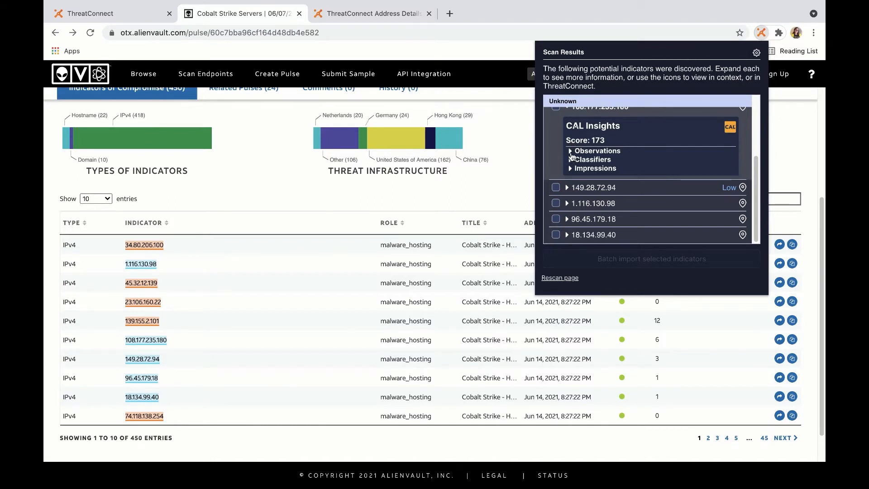
mouse_move(570, 157)
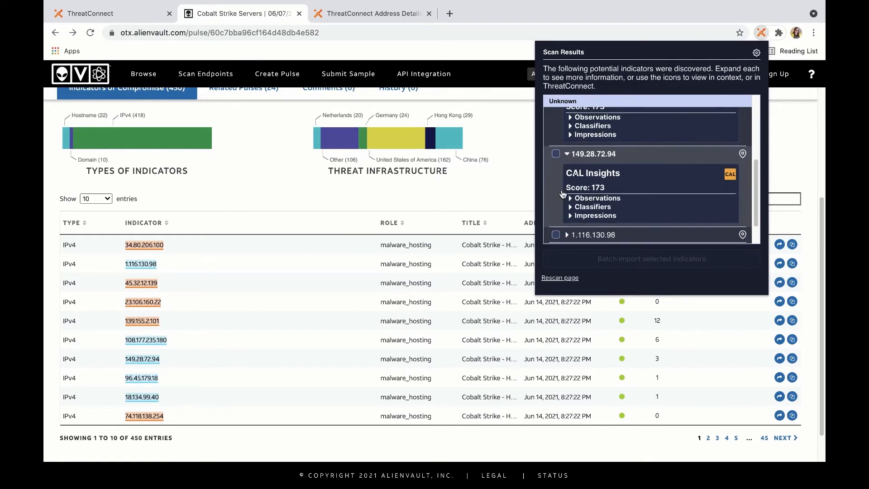
click(569, 205)
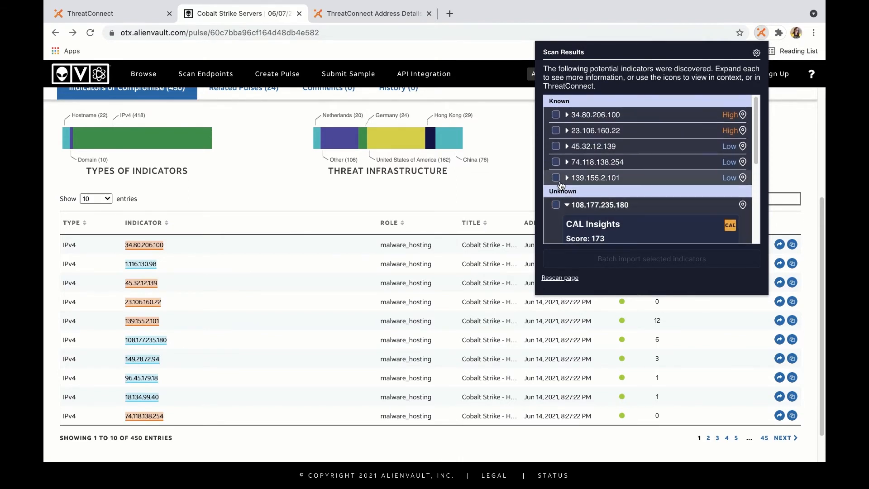
Review classifiers for 34.80.206.100 and 108.177.235.180, then locate 108.177.235.180 on the page.
click(567, 115)
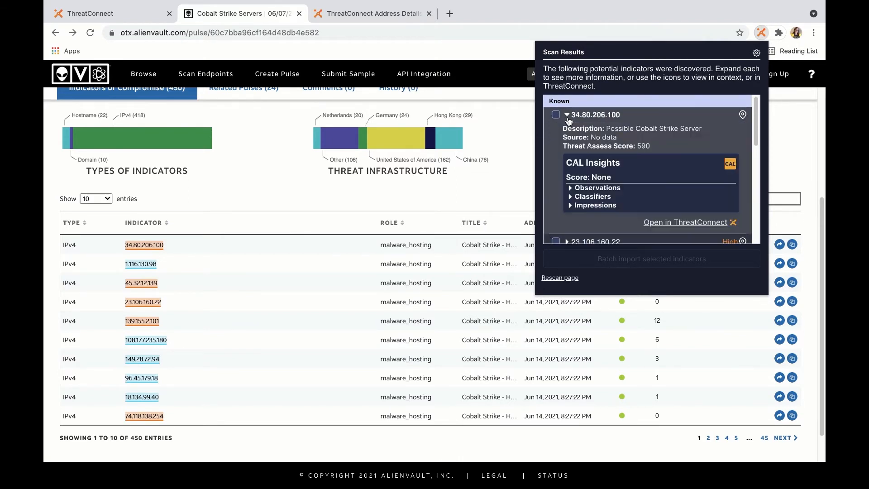
click(570, 197)
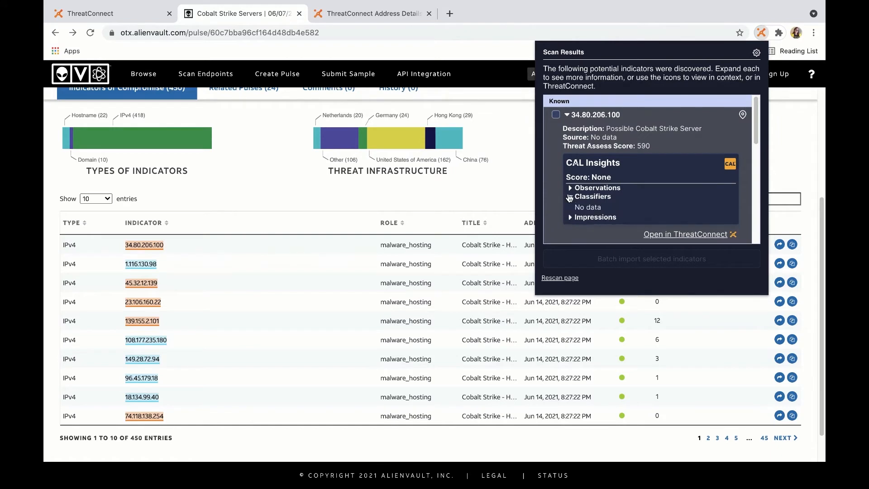
scroll(down, 3)
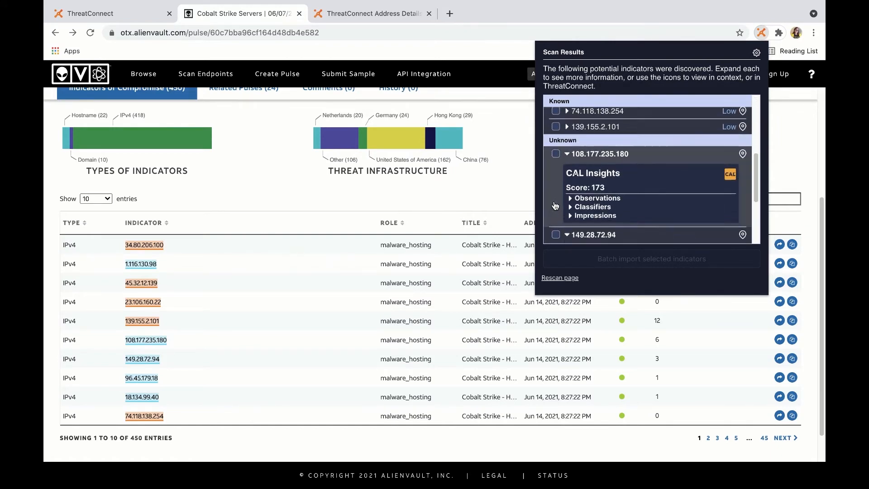
scroll(down, 3)
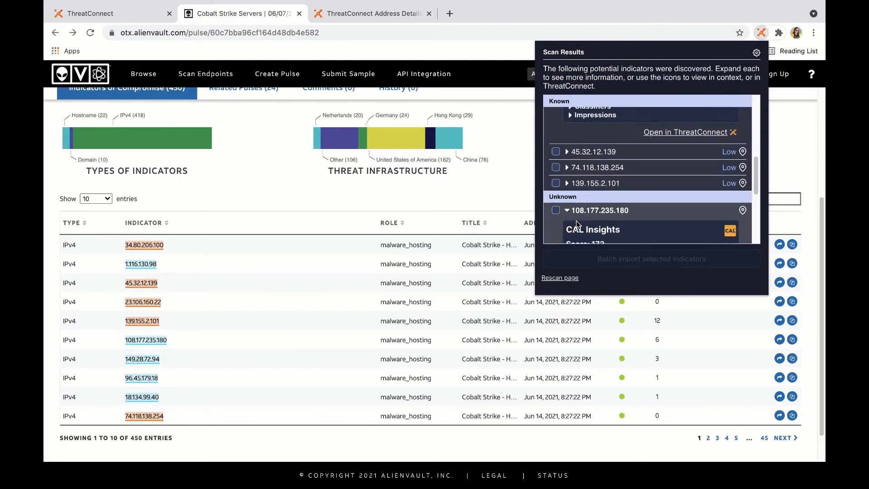
scroll(down, 3)
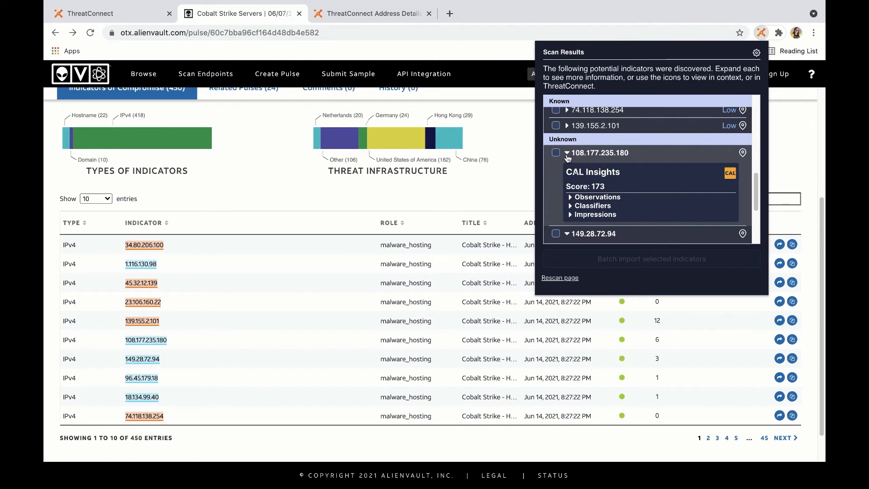
mouse_move(573, 207)
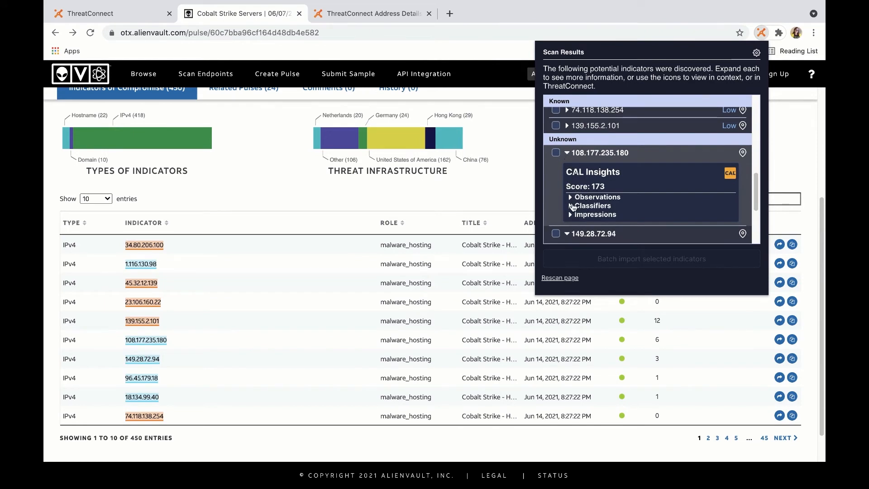
click(593, 205)
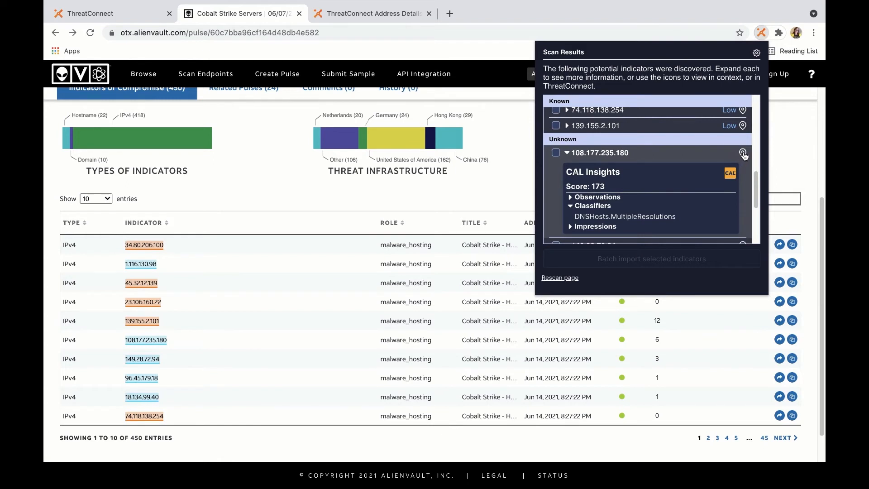
click(744, 154)
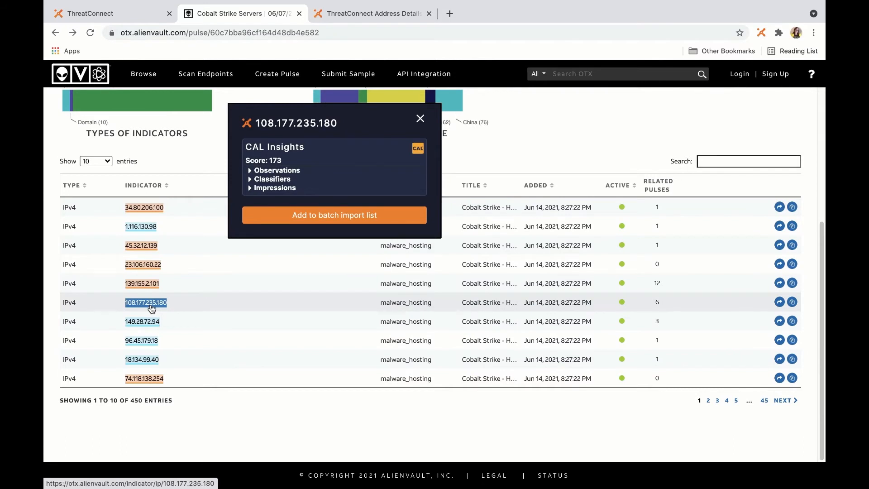
mouse_move(313, 150)
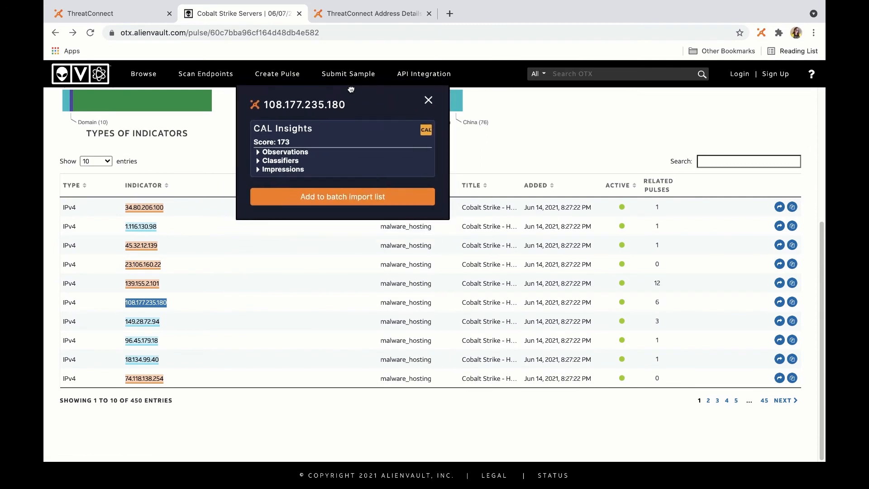
Check 108.177.235.180's classifiers and impressions, then add it to the batch import list.
click(280, 160)
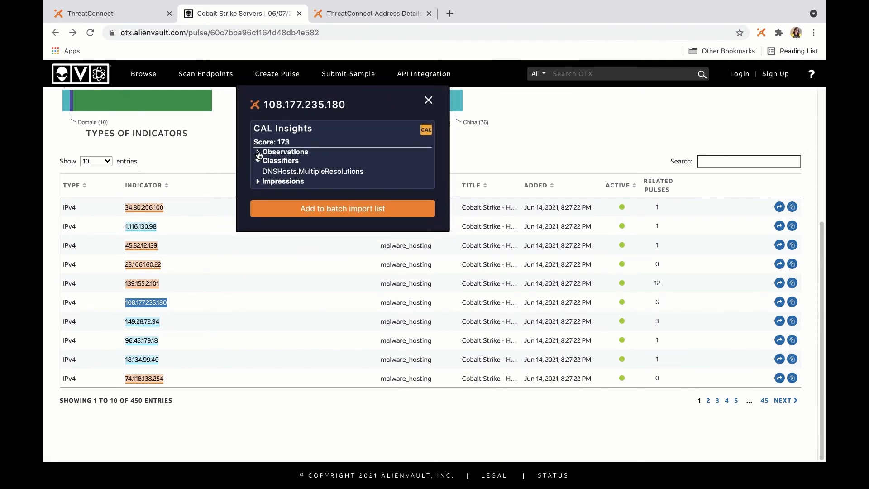
click(282, 181)
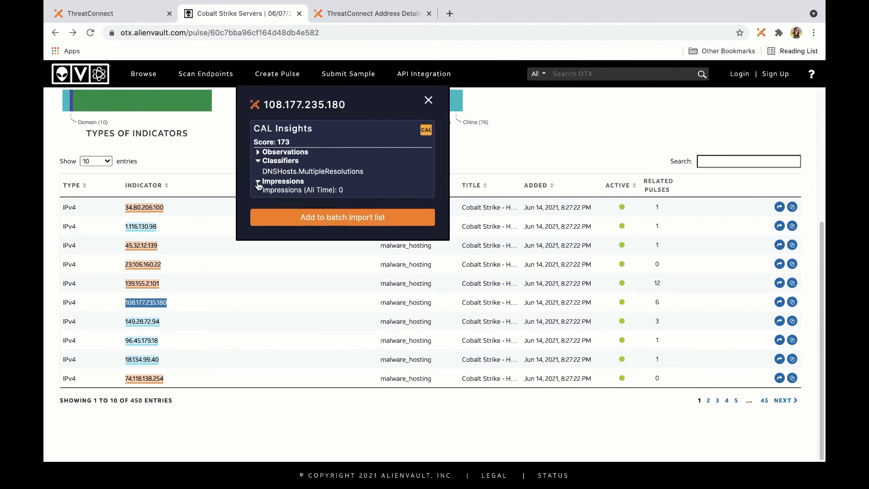
click(257, 181)
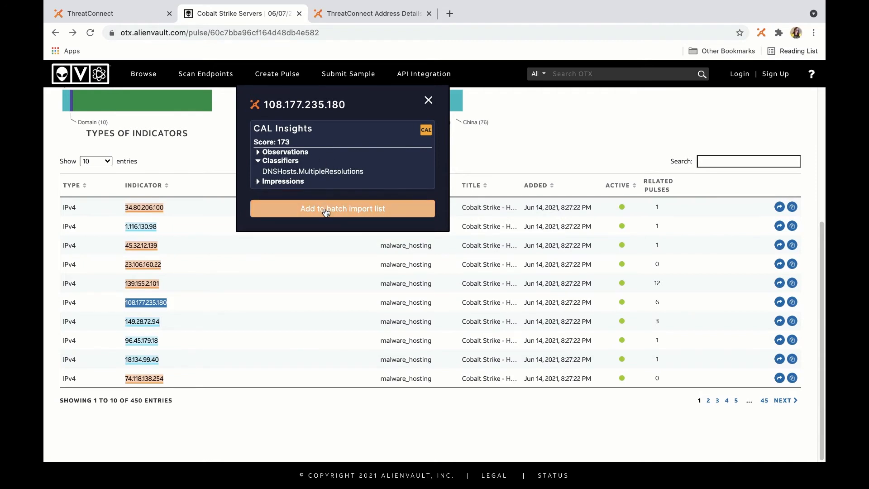
click(343, 208)
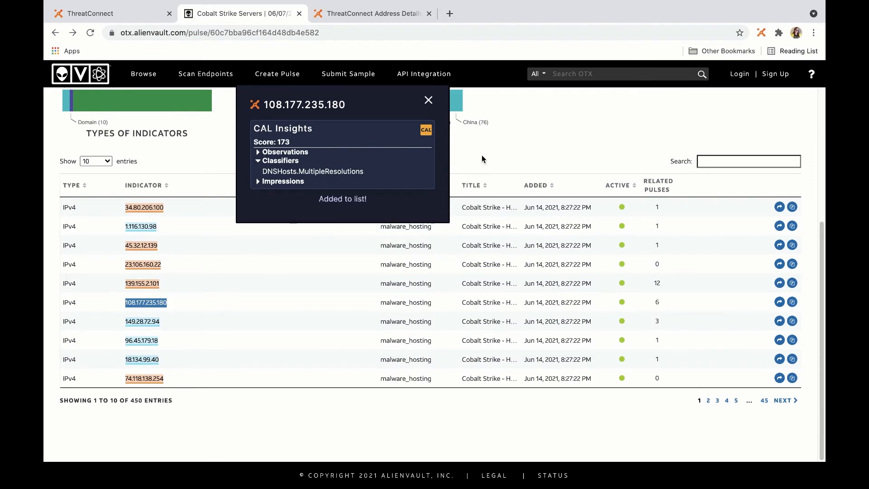
click(140, 226)
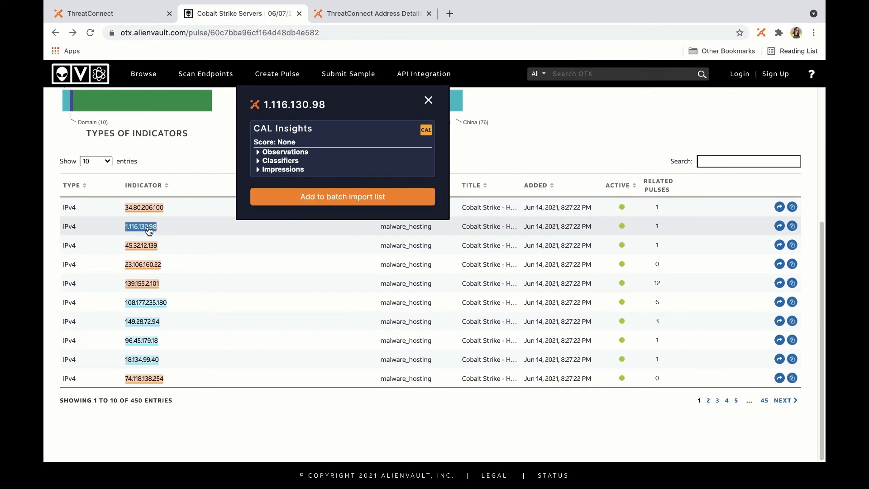
From the OTX table popups, add 1.116.130.98 and 149.28.72.94 to batch import.
click(141, 245)
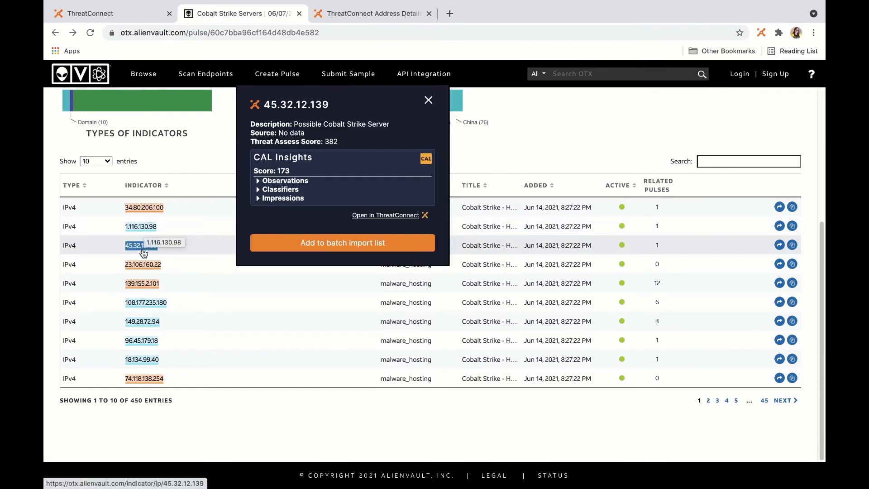
mouse_move(141, 245)
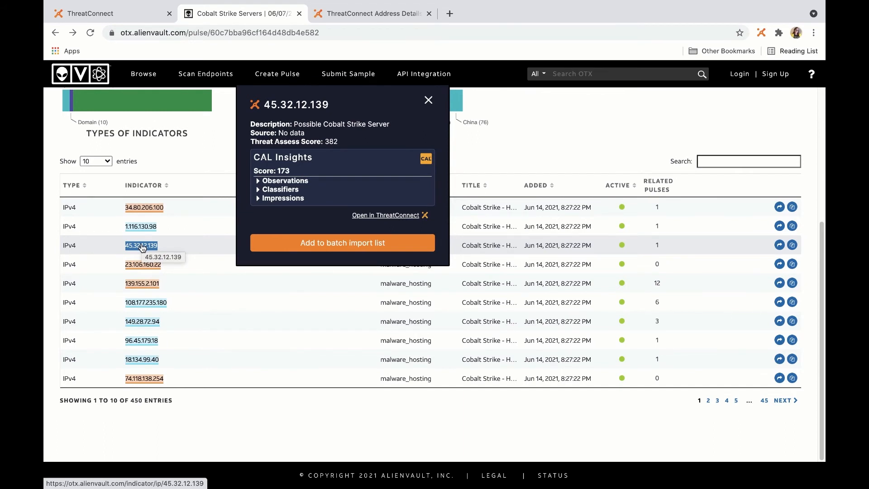
click(141, 227)
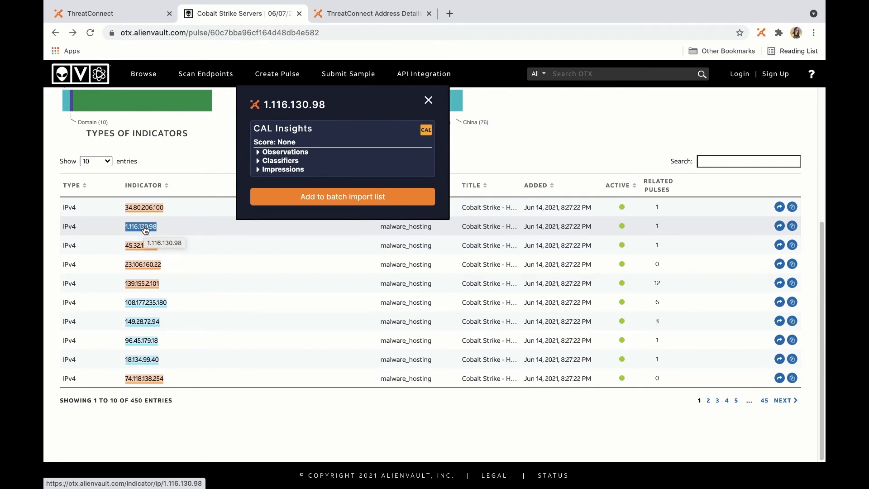
mouse_move(145, 230)
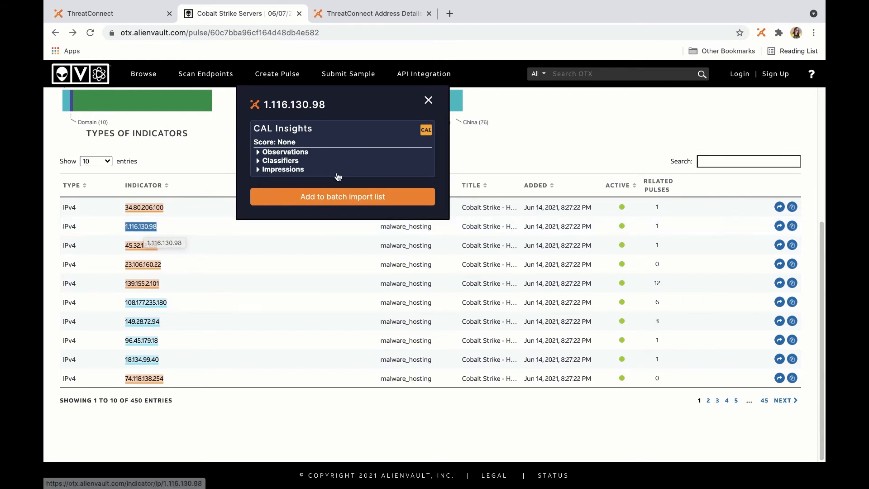
click(342, 196)
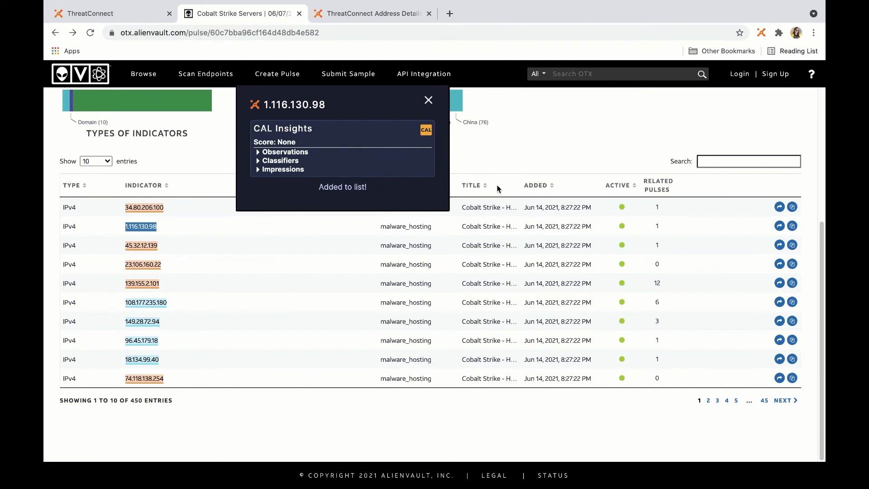
click(141, 340)
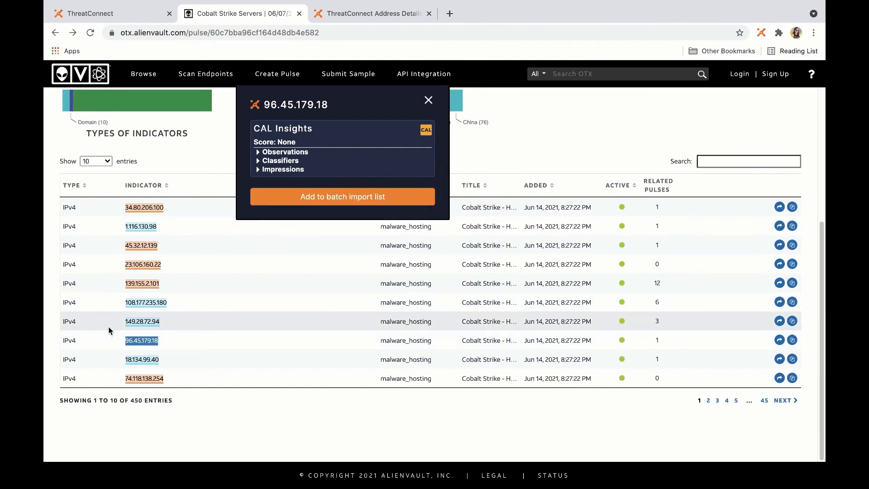
click(142, 322)
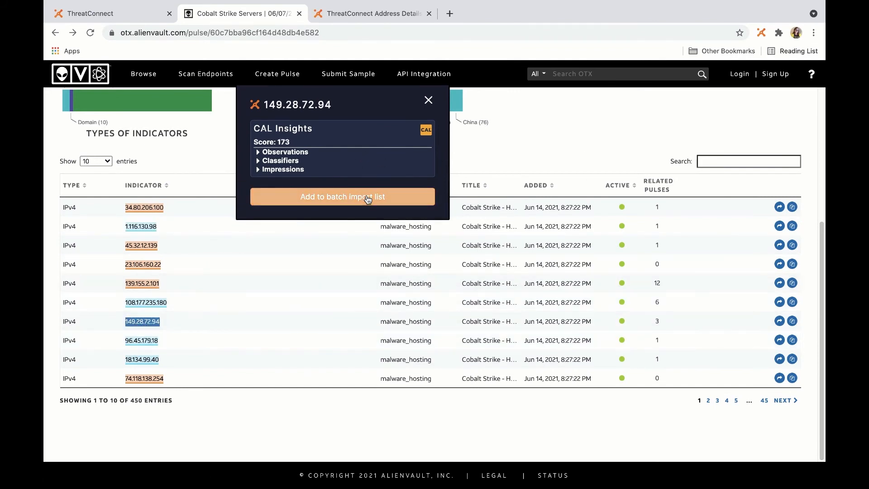
click(343, 196)
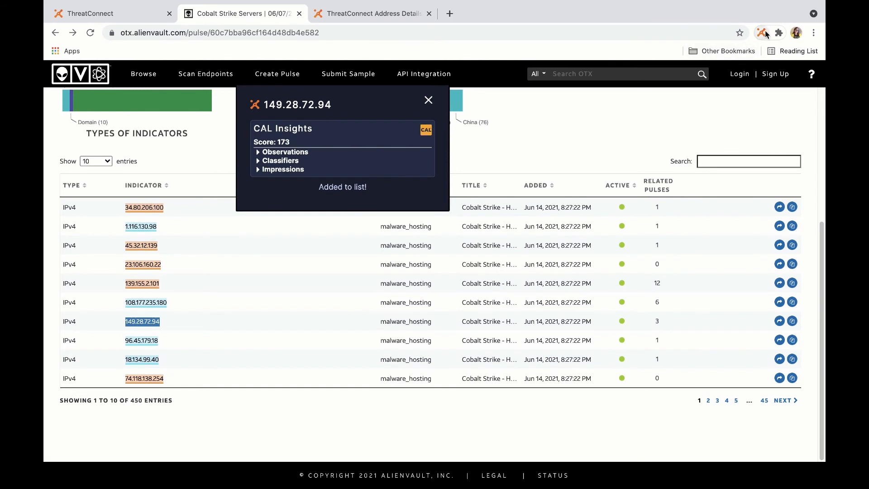
Also tick 18.134.99.40 under Unknown and start batch importing the selected indicators.
click(762, 33)
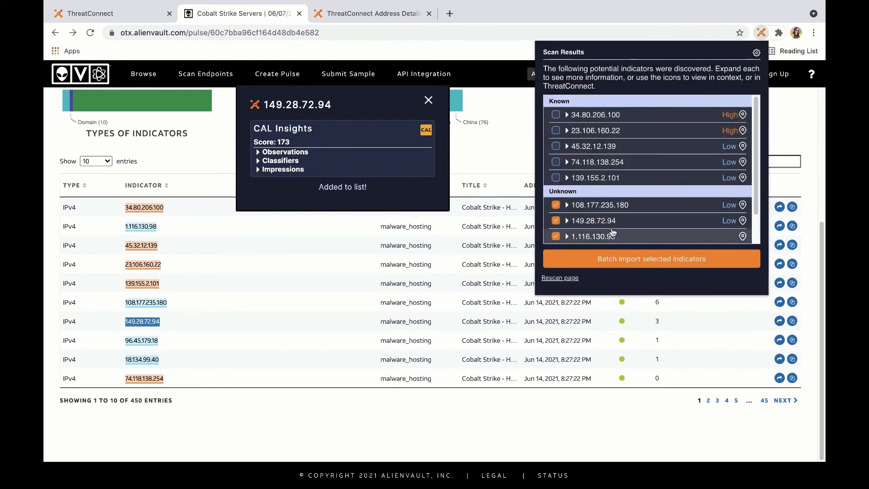
scroll(down, 3)
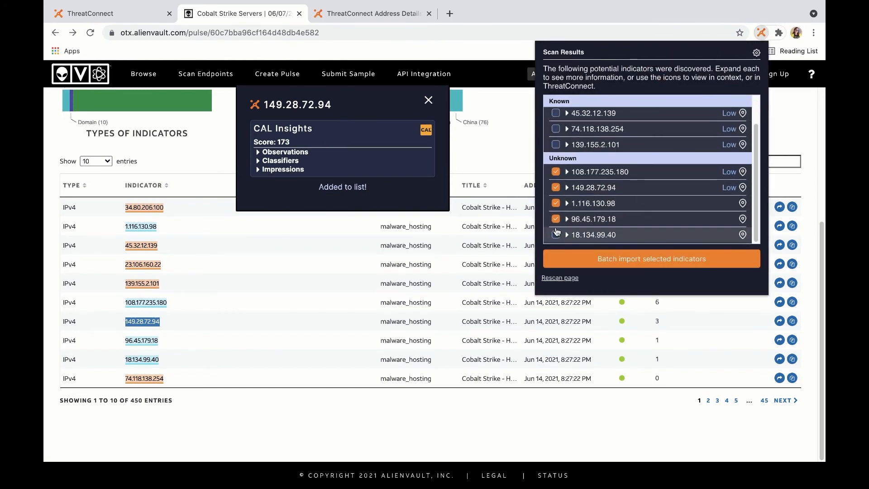
click(556, 234)
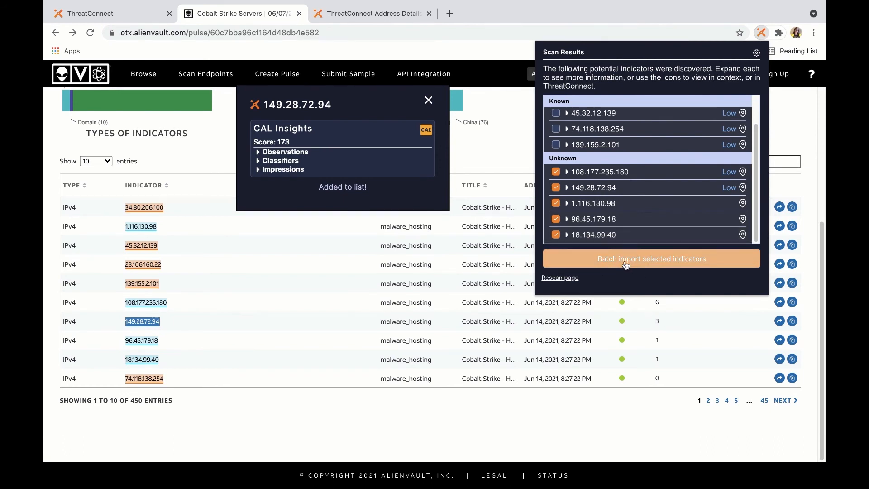
click(651, 259)
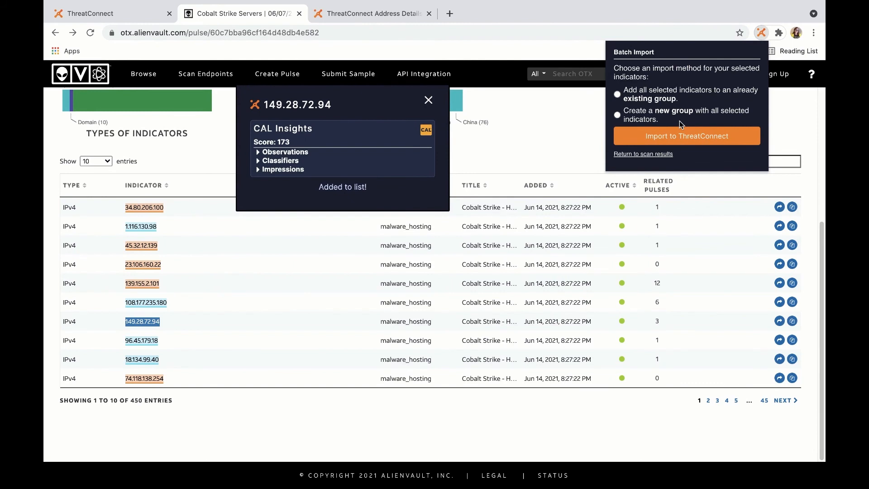
mouse_move(643, 105)
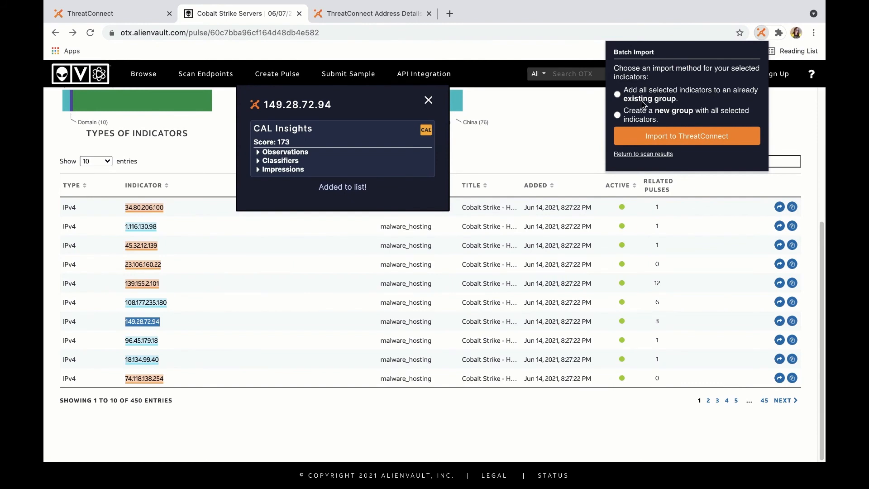
mouse_move(642, 105)
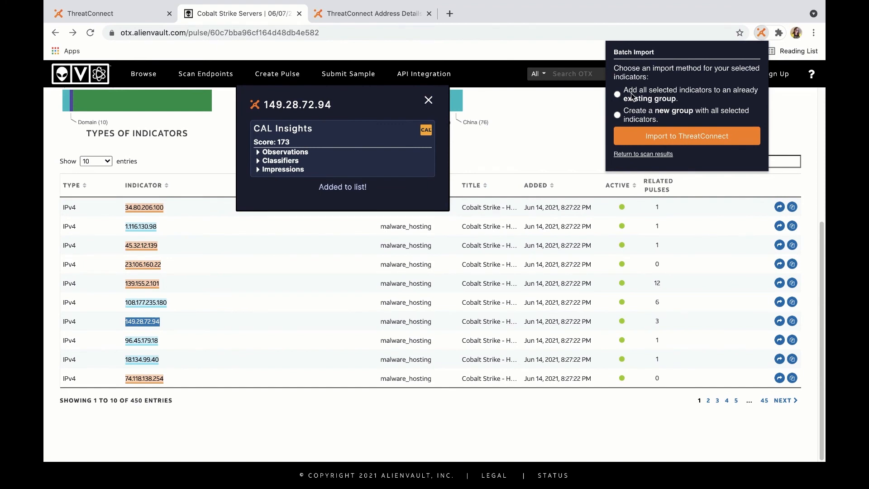
Choose 'Create a new group with all selected indicators' as the import method.
click(616, 114)
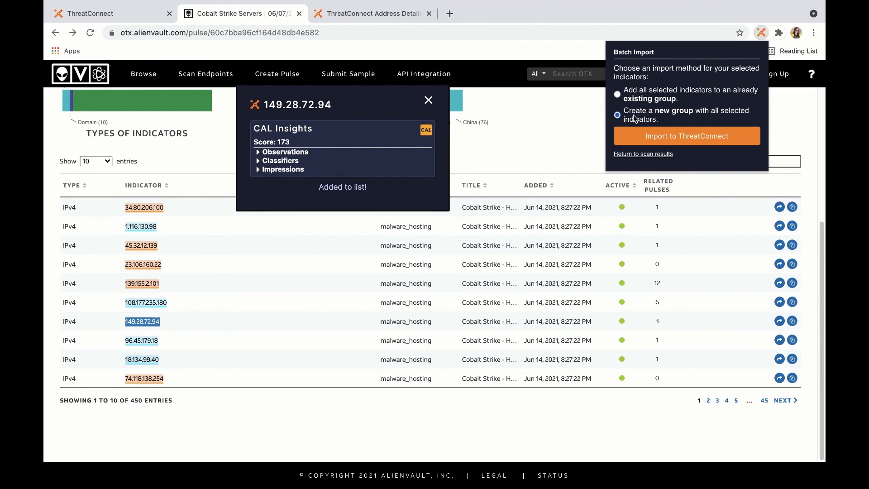